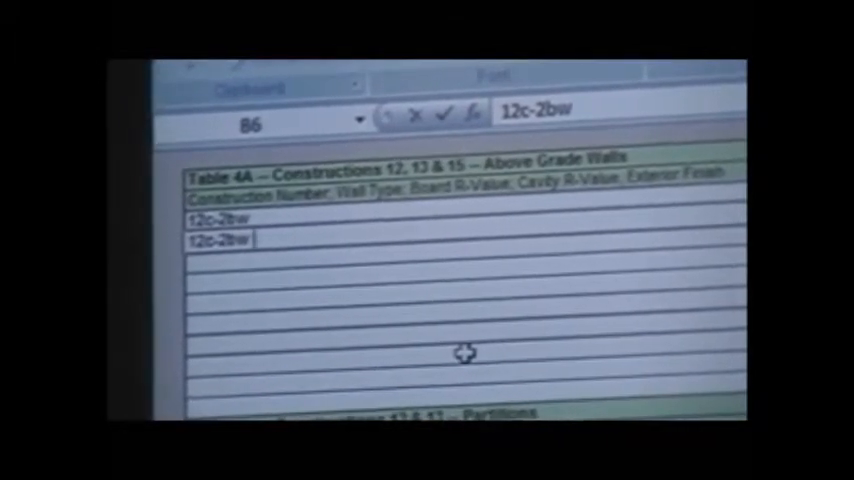
- Add the 12c-2bw Shaded construction with U-value .08 beneath 12c-2bw
text(Shaded)
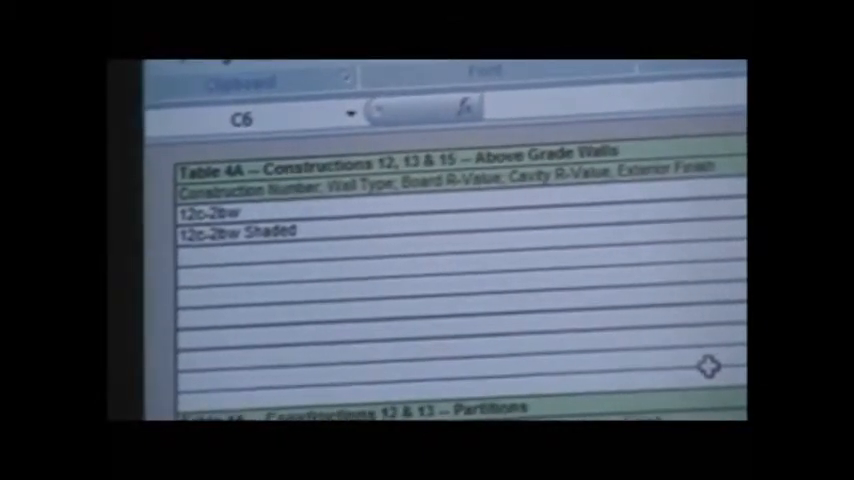
text(.081)
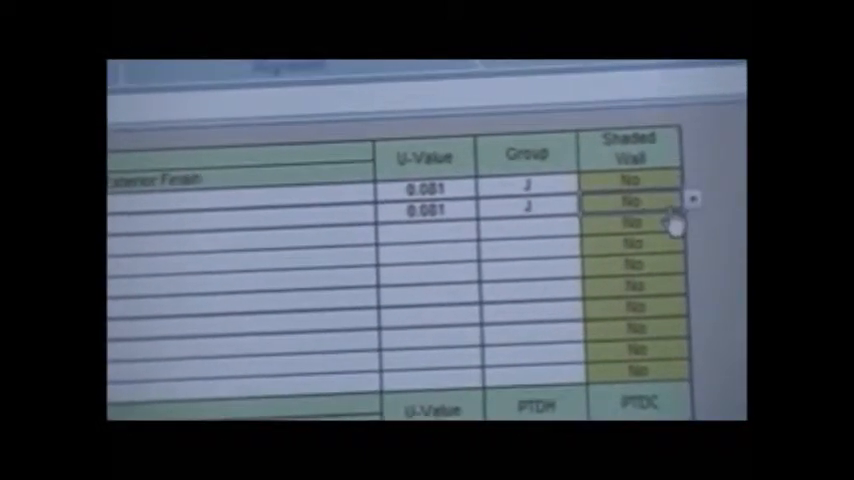
- Mark the 12c-2bw Shaded construction as a shaded wall in its dropdown
click(692, 200)
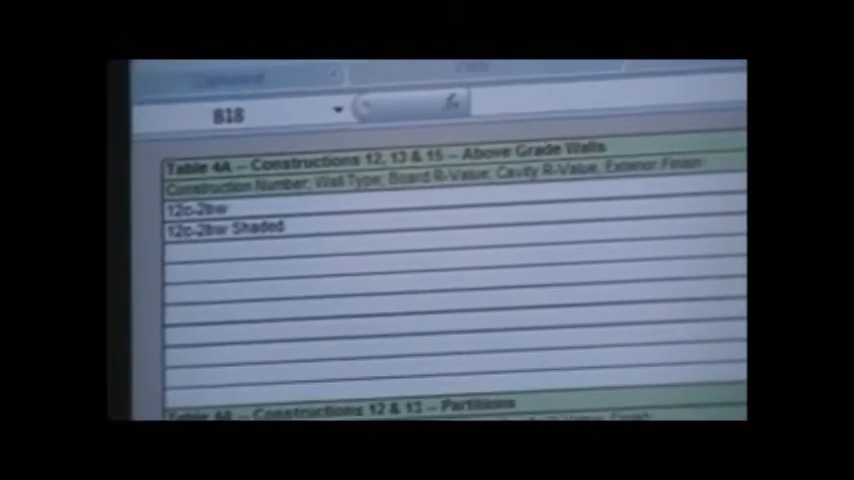
scroll(right, 3)
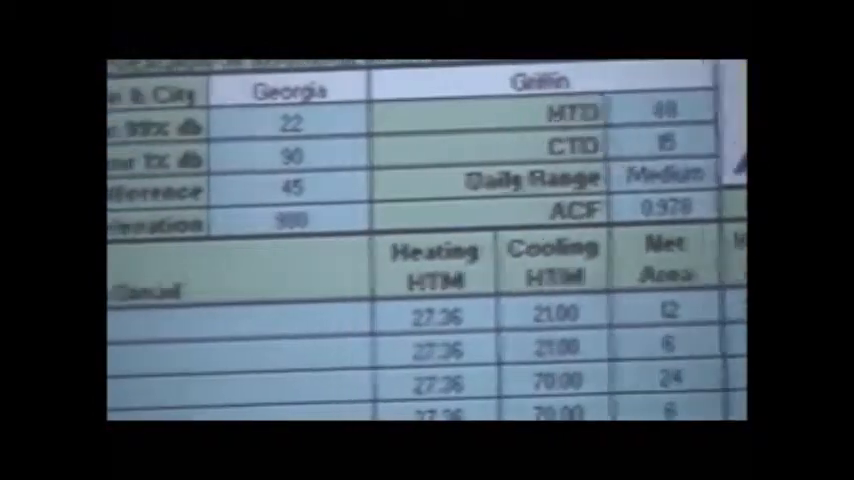
- Scroll right across the J1 form to the HTM, net area and block-load BTUH columns
scroll(right, 3)
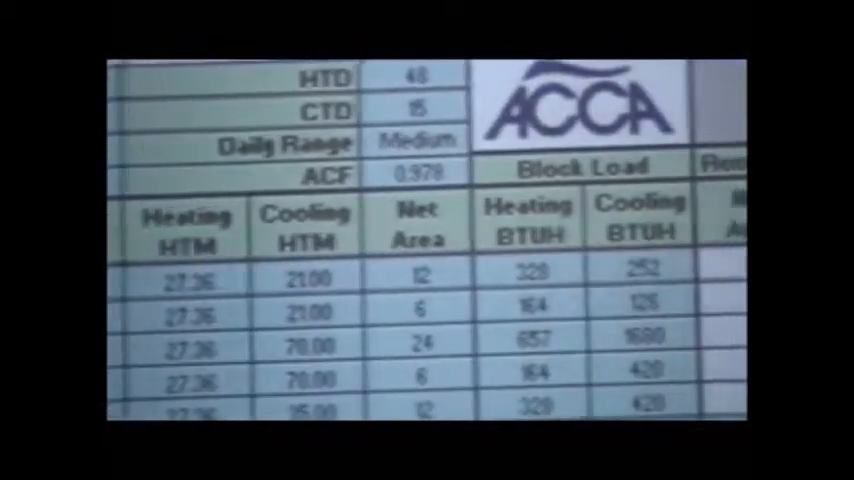